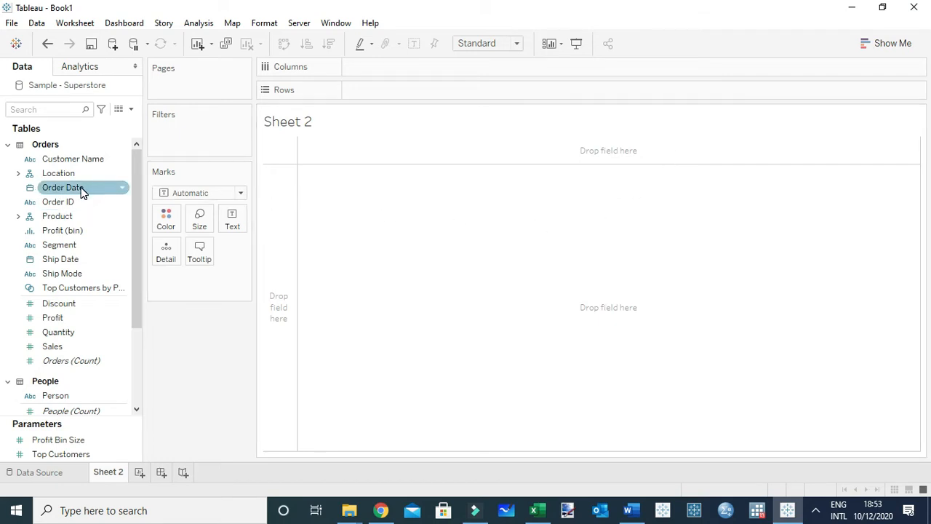
- Lay Order Date across Columns by month name and plot total Profit per month on Rows
{"action": "left_click_drag", "start_coordinate": [63, 186], "coordinate": [393, 67]}
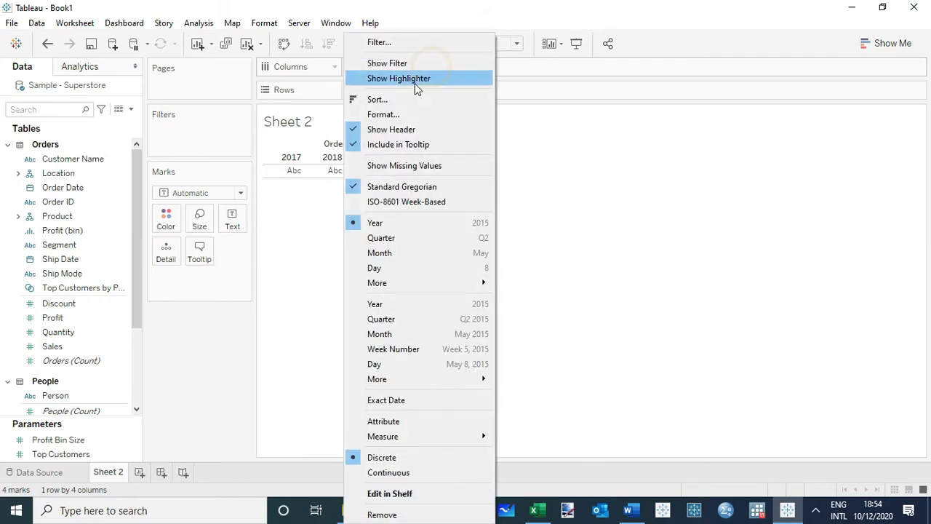
{"action": "left_click", "coordinate": [378, 253]}
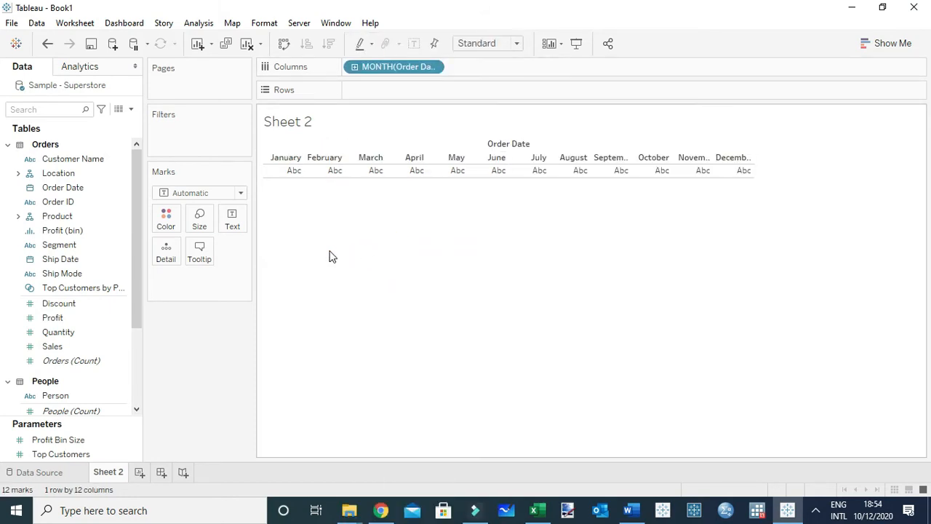
{"action": "left_click", "coordinate": [52, 317]}
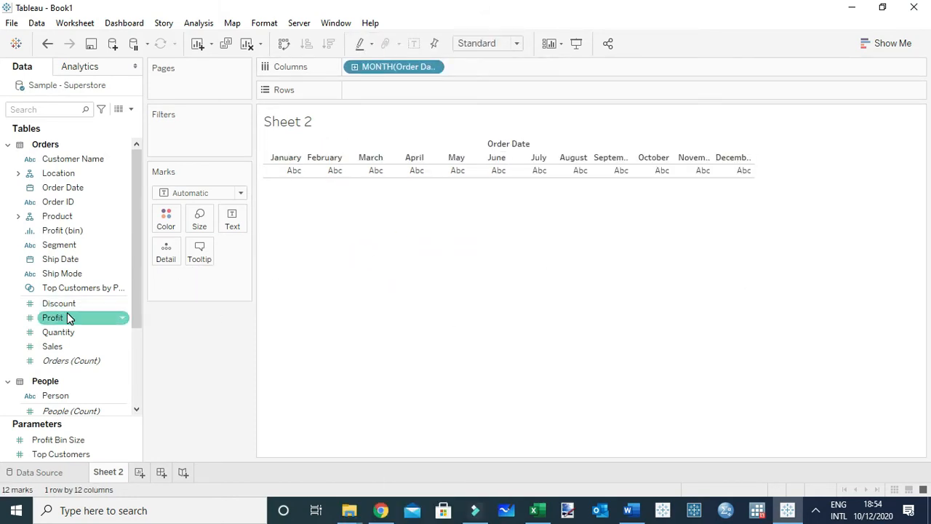
{"action": "left_click_drag", "start_coordinate": [52, 317], "coordinate": [393, 90]}
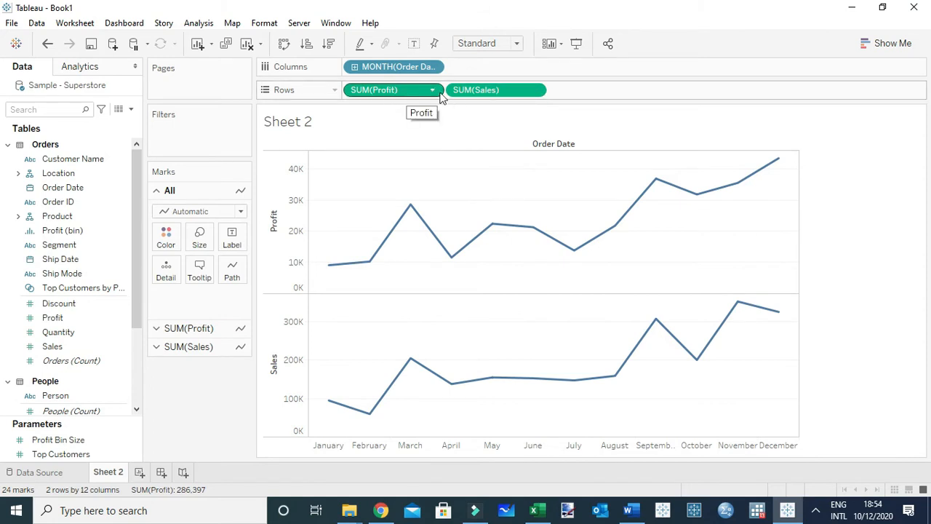
{"action": "mouse_move", "coordinate": [481, 166]}
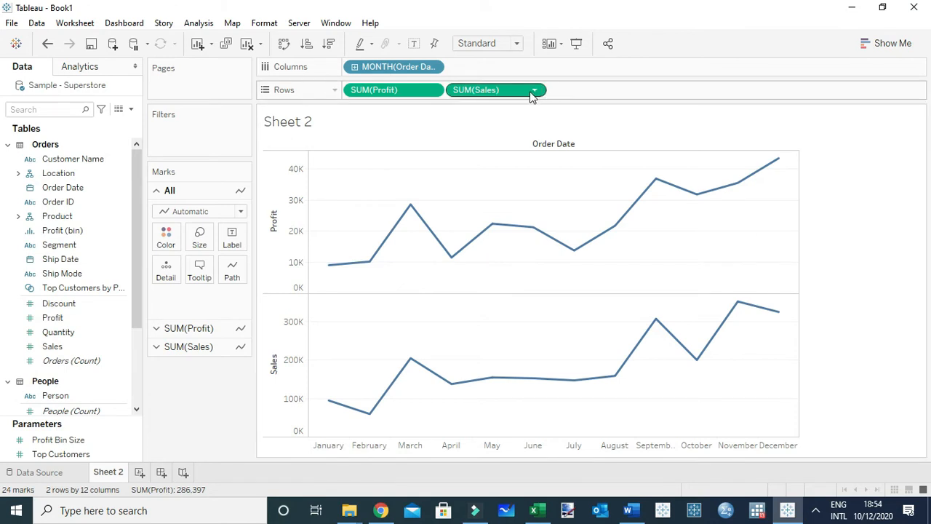
{"action": "mouse_move", "coordinate": [536, 90]}
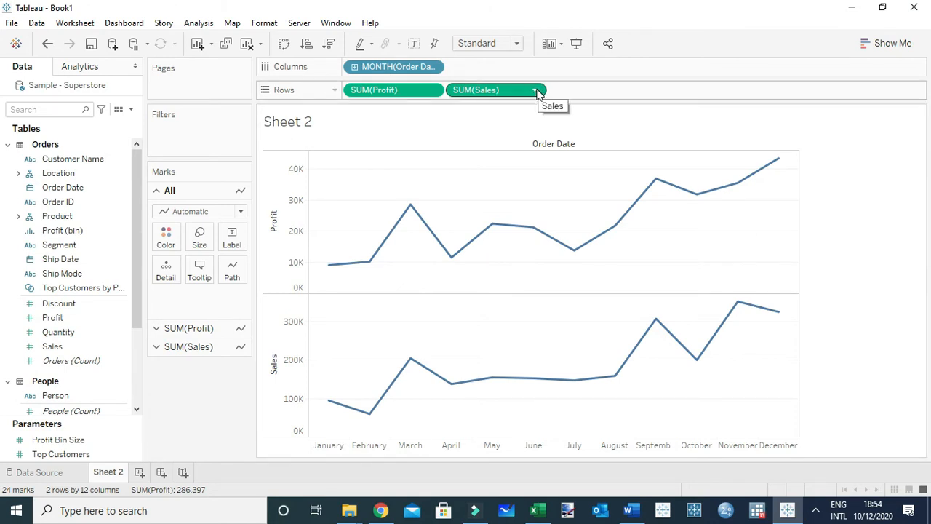
- Make SUM(Sales) a dual axis so Sales overlays Profit on a second axis
{"action": "left_click", "coordinate": [535, 90]}
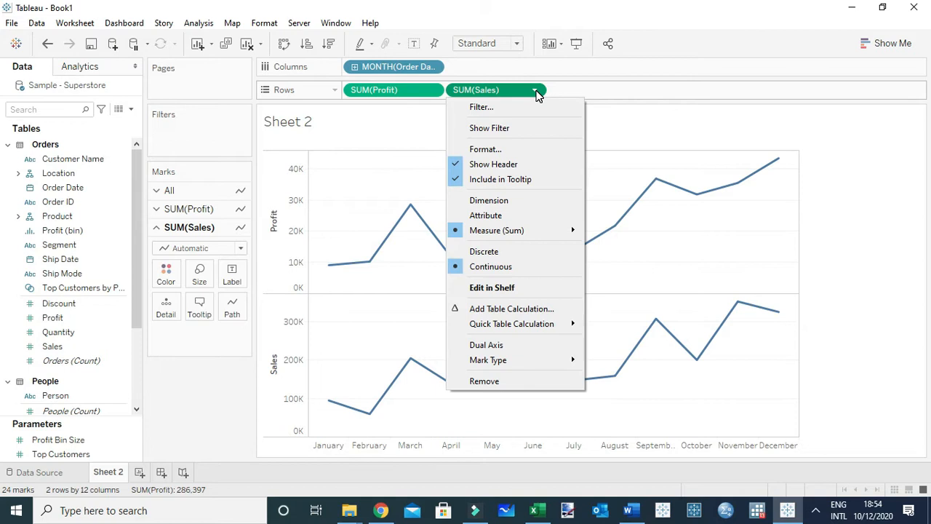
{"action": "mouse_move", "coordinate": [513, 323]}
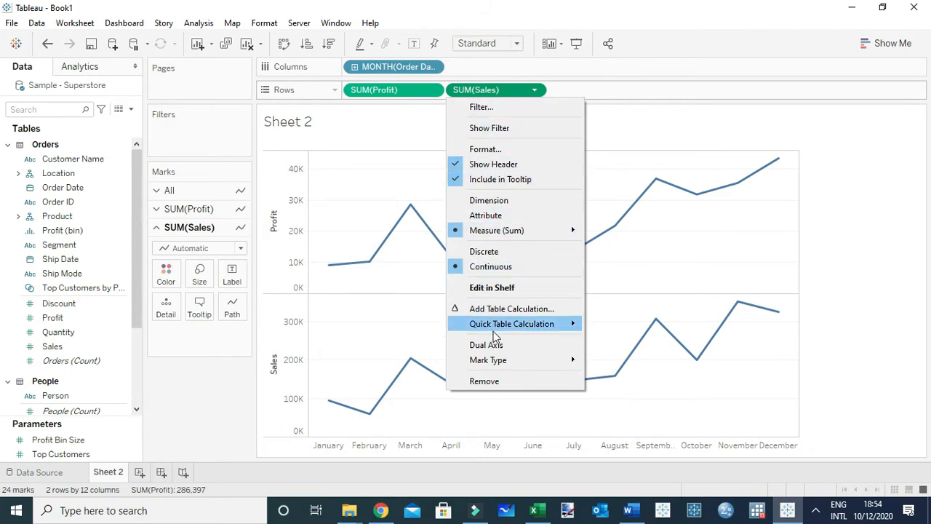
{"action": "mouse_move", "coordinate": [486, 345]}
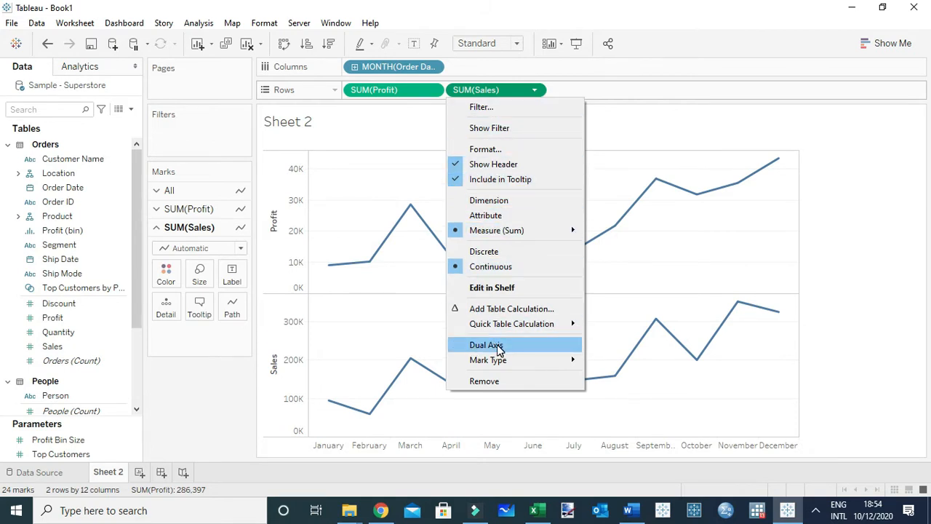
{"action": "left_click", "coordinate": [486, 343]}
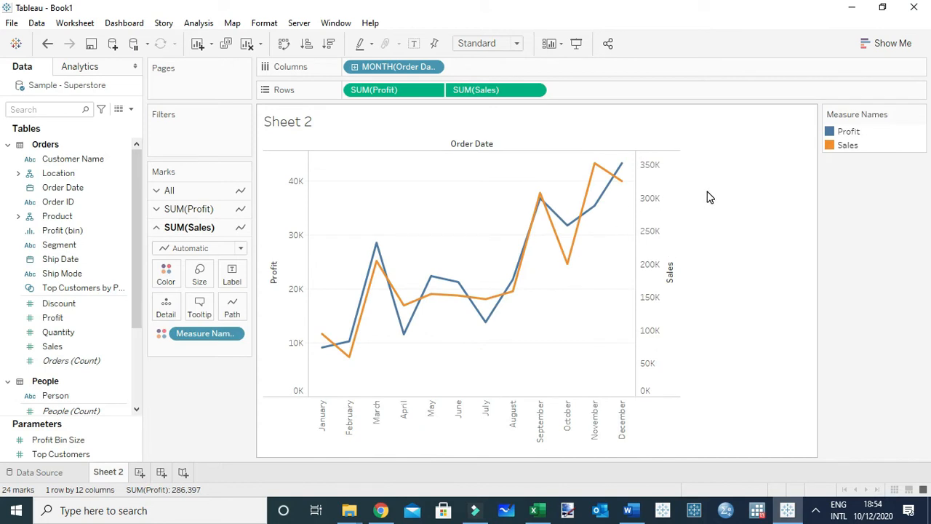
{"action": "mouse_move", "coordinate": [525, 259]}
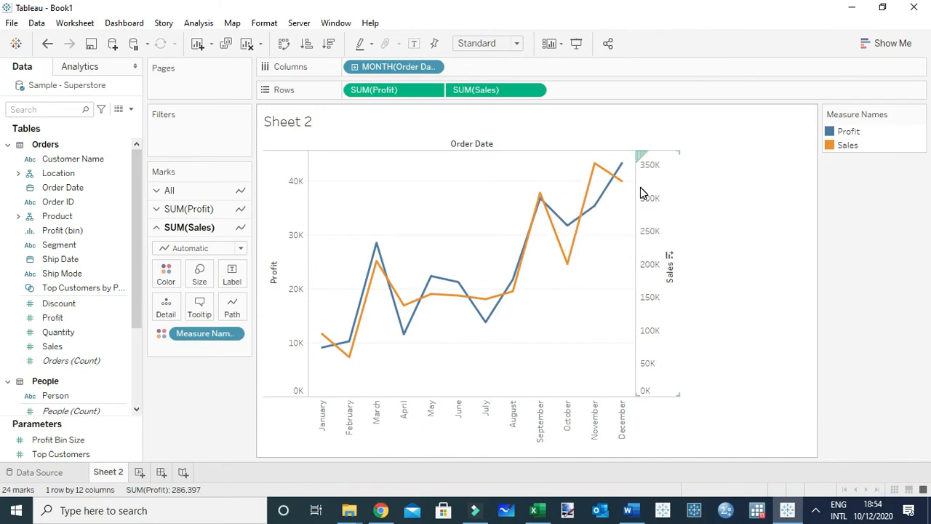
{"action": "mouse_move", "coordinate": [655, 187]}
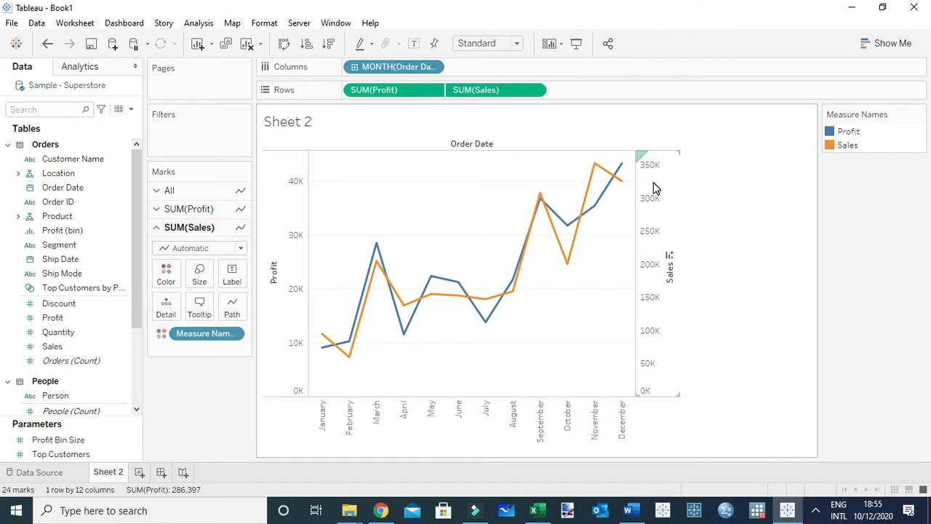
{"action": "mouse_move", "coordinate": [654, 180]}
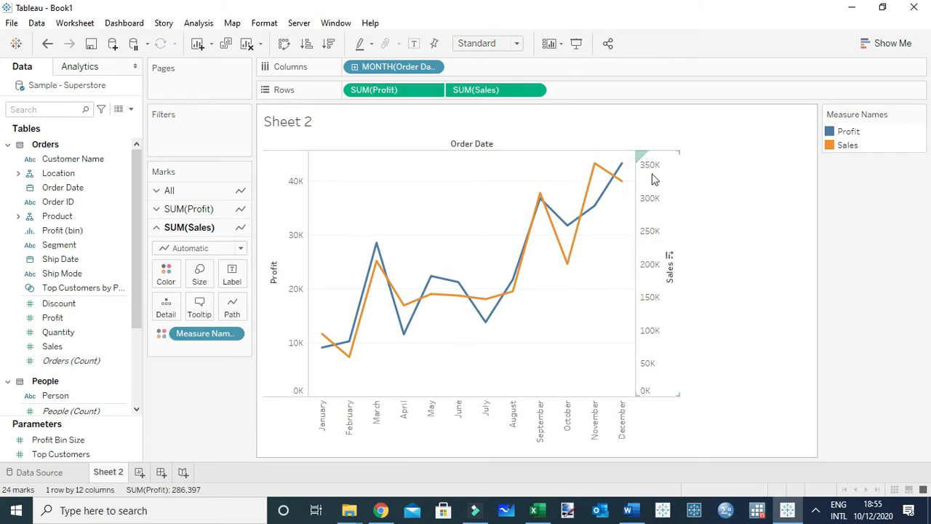
{"action": "mouse_move", "coordinate": [503, 221]}
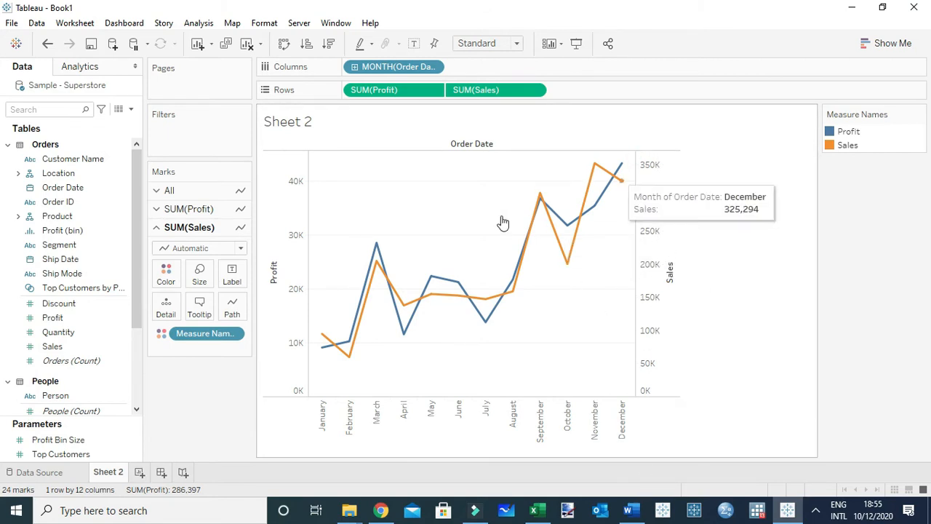
{"action": "mouse_move", "coordinate": [290, 174]}
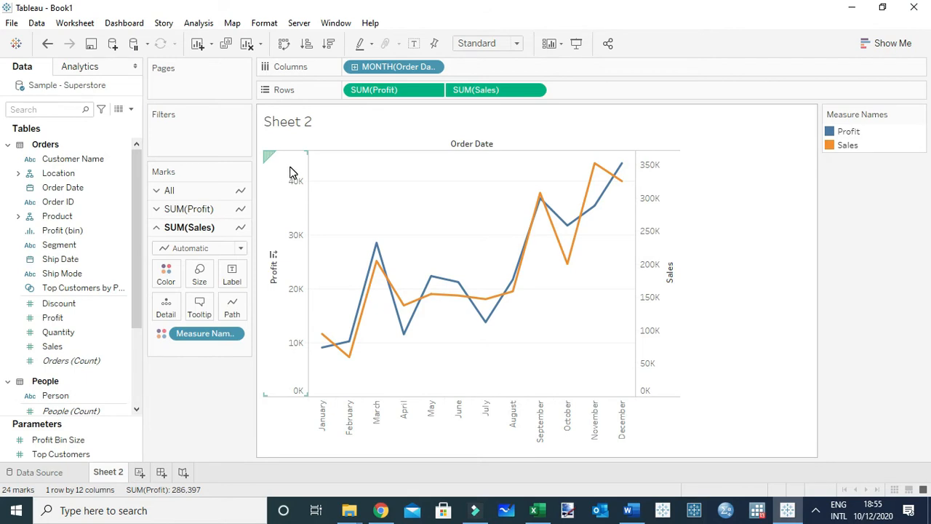
{"action": "mouse_move", "coordinate": [294, 238]}
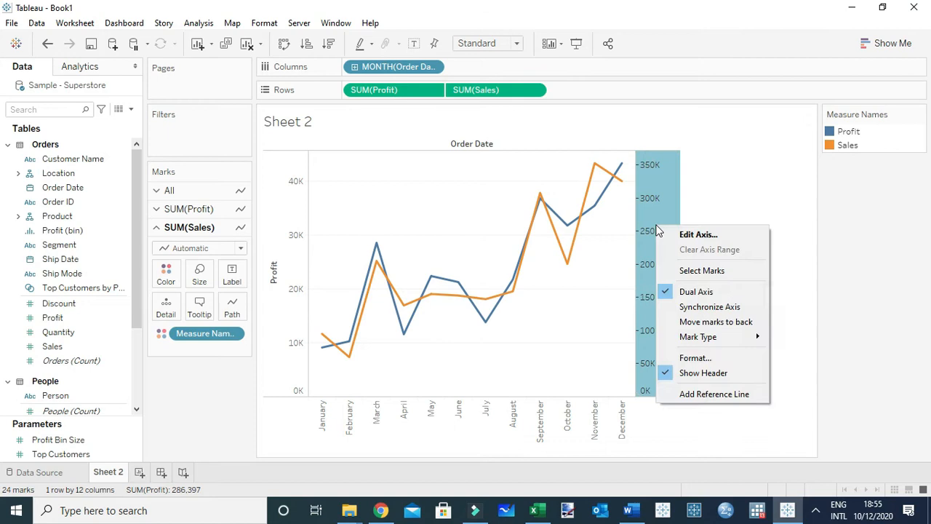
{"action": "left_click", "coordinate": [710, 305]}
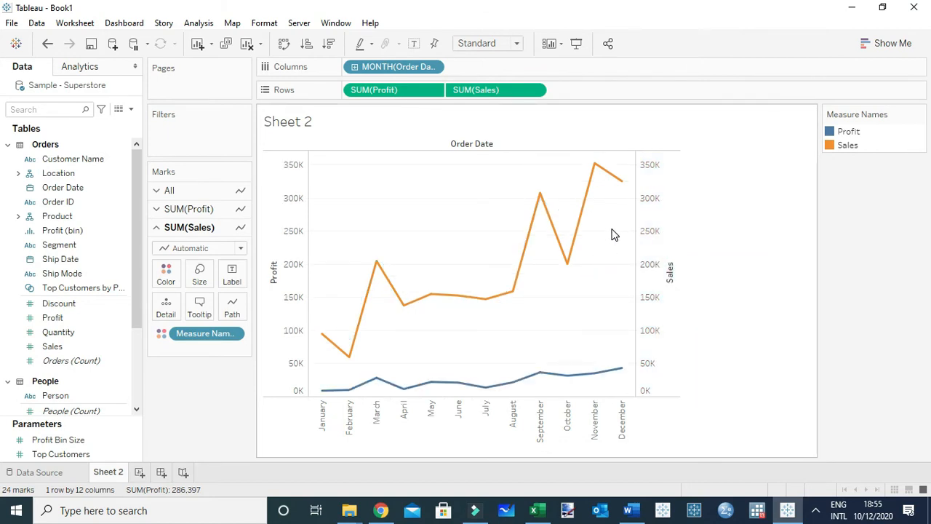
{"action": "mouse_move", "coordinate": [481, 371]}
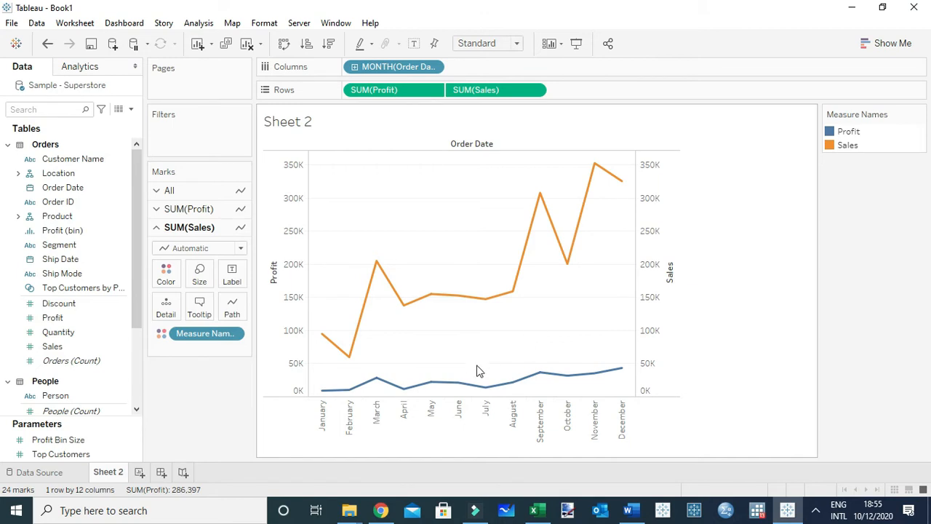
{"action": "mouse_move", "coordinate": [559, 334]}
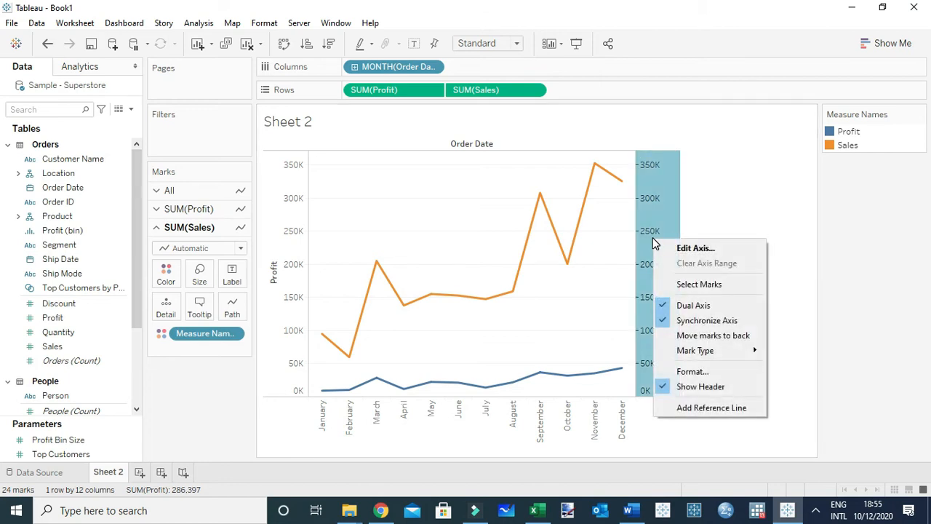
{"action": "left_click", "coordinate": [661, 322]}
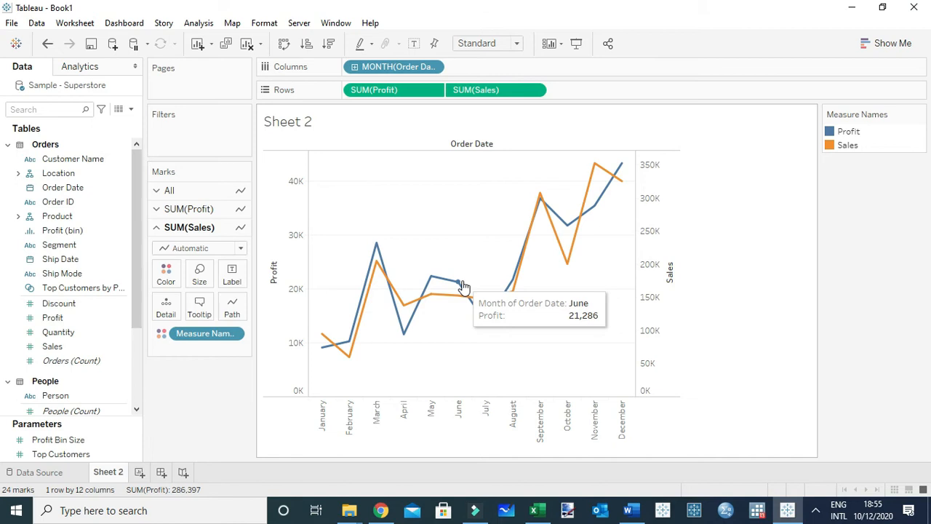
{"action": "mouse_move", "coordinate": [507, 269]}
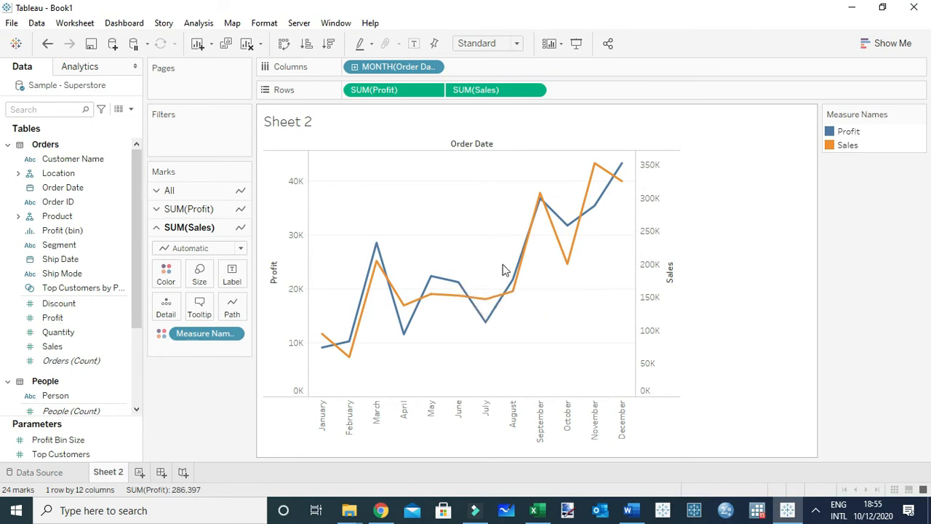
{"action": "mouse_move", "coordinate": [497, 291]}
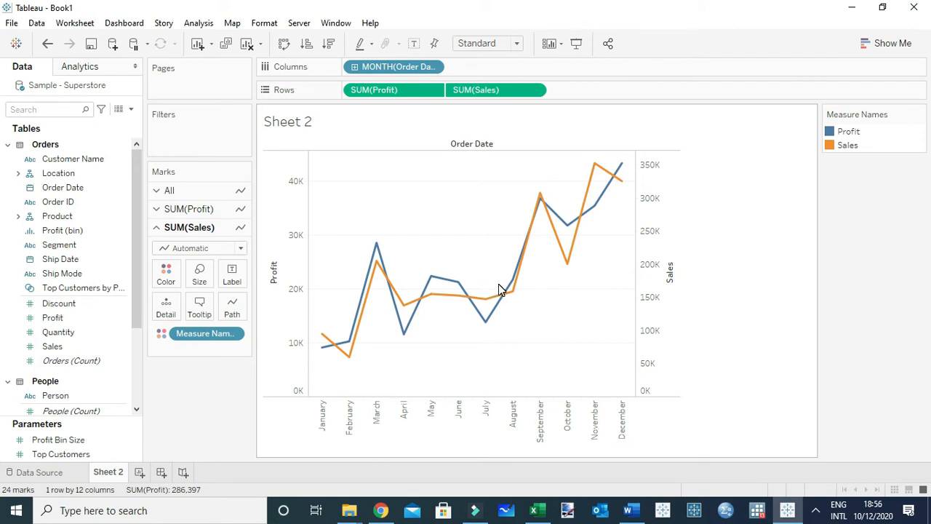
{"action": "mouse_move", "coordinate": [406, 305]}
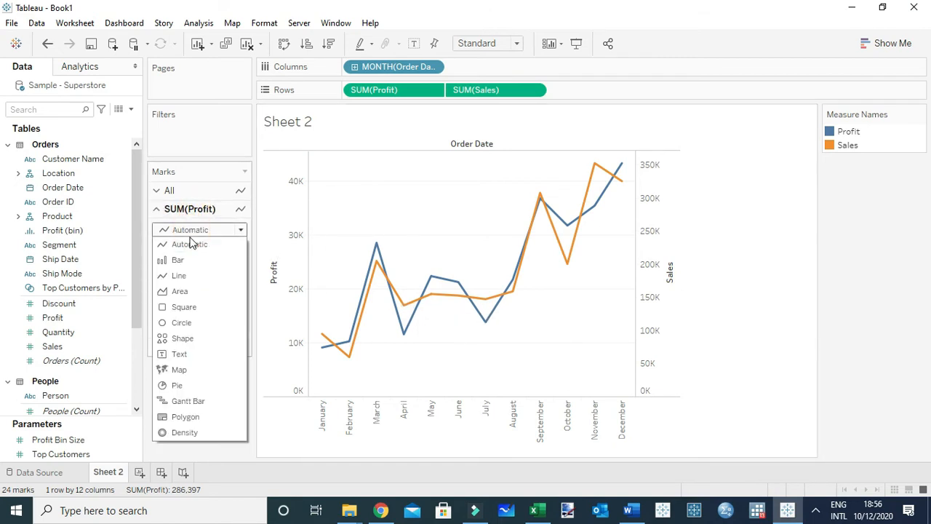
- Change the Profit mark from line to bars, then to a filled area under the Sales line
{"action": "left_click", "coordinate": [178, 259]}
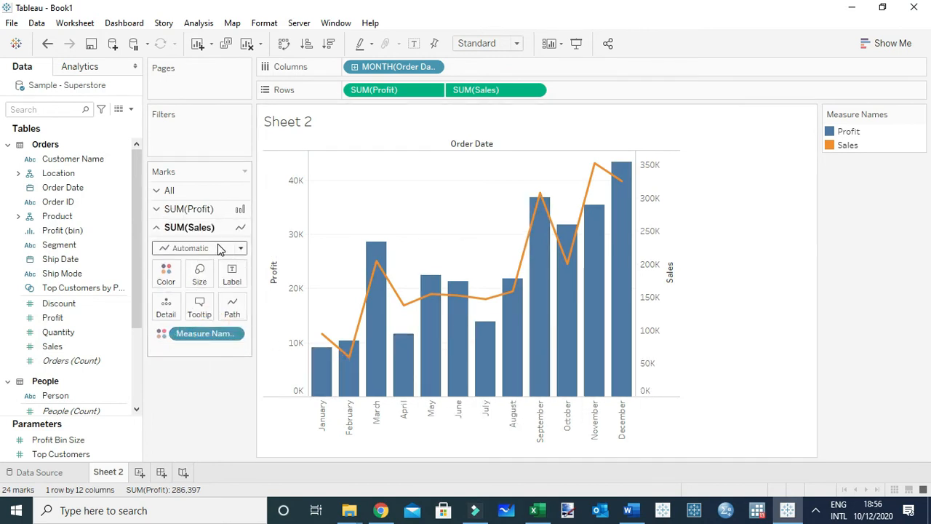
{"action": "mouse_move", "coordinate": [350, 239]}
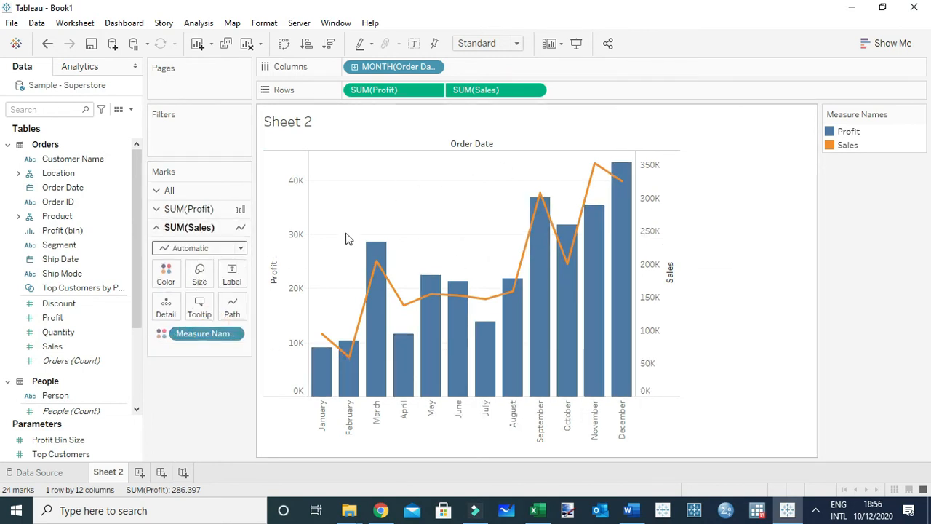
{"action": "mouse_move", "coordinate": [349, 282]}
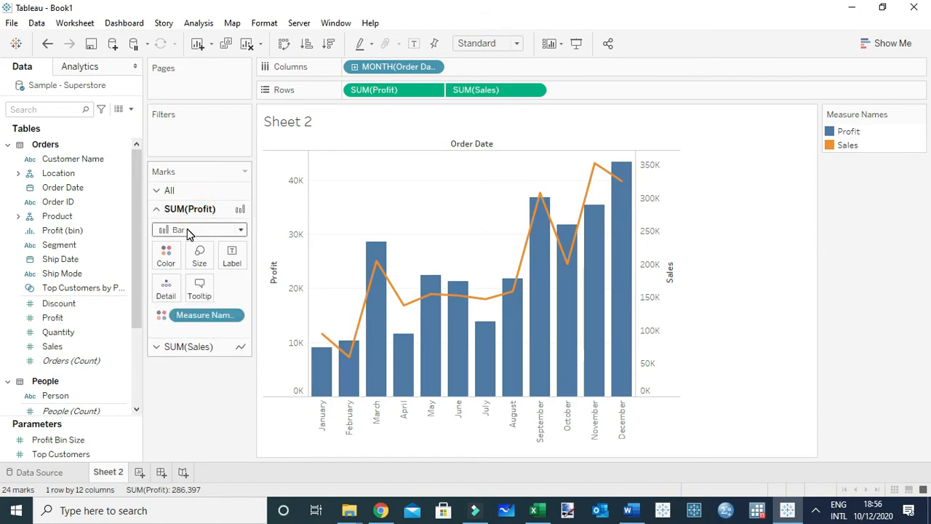
{"action": "left_click", "coordinate": [240, 230]}
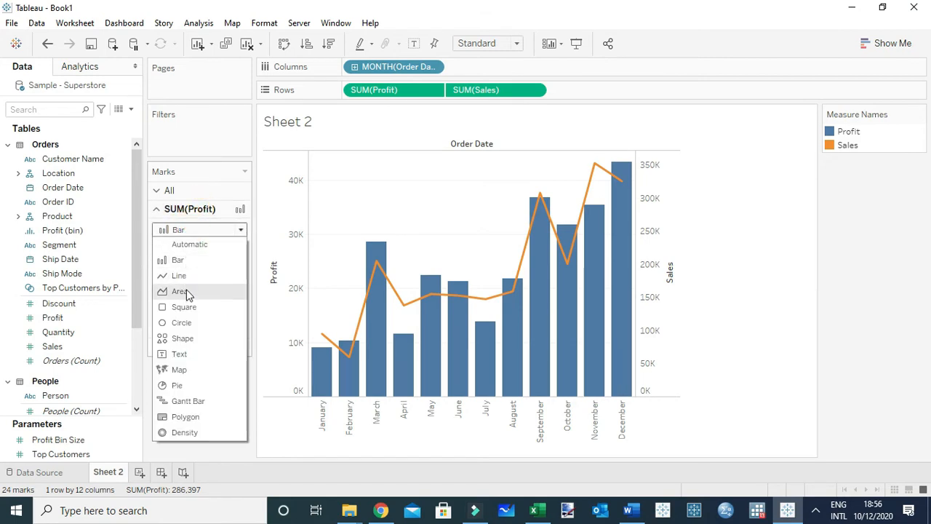
{"action": "left_click", "coordinate": [180, 291]}
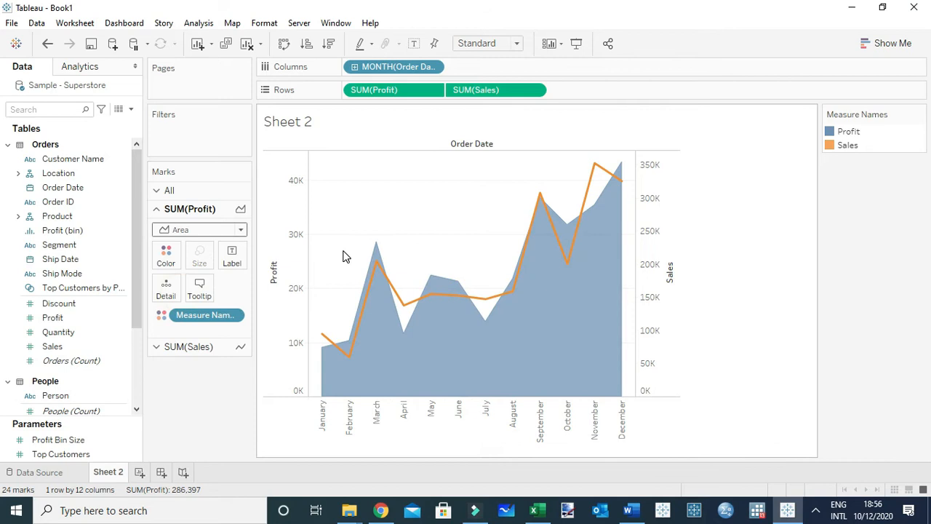
{"action": "mouse_move", "coordinate": [540, 317]}
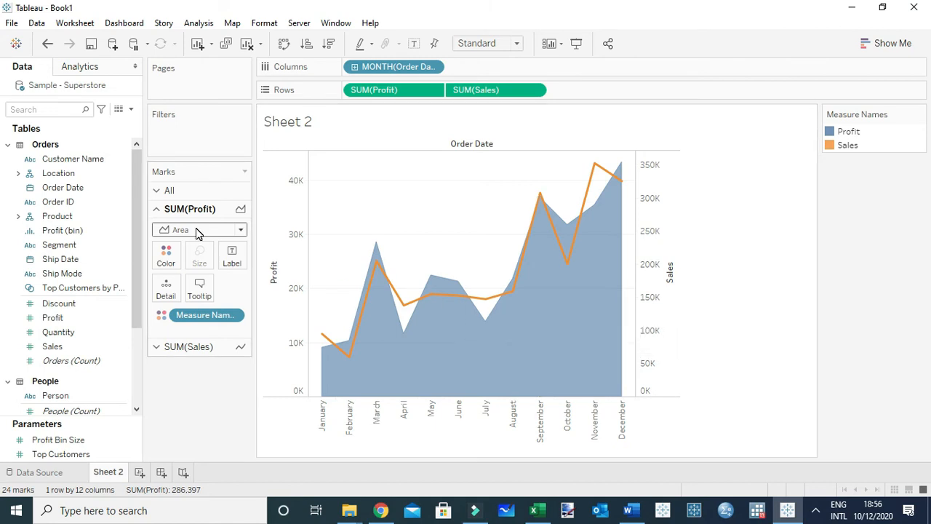
- Return Profit to bars and draw Sales as bars as well
{"action": "left_click", "coordinate": [200, 230]}
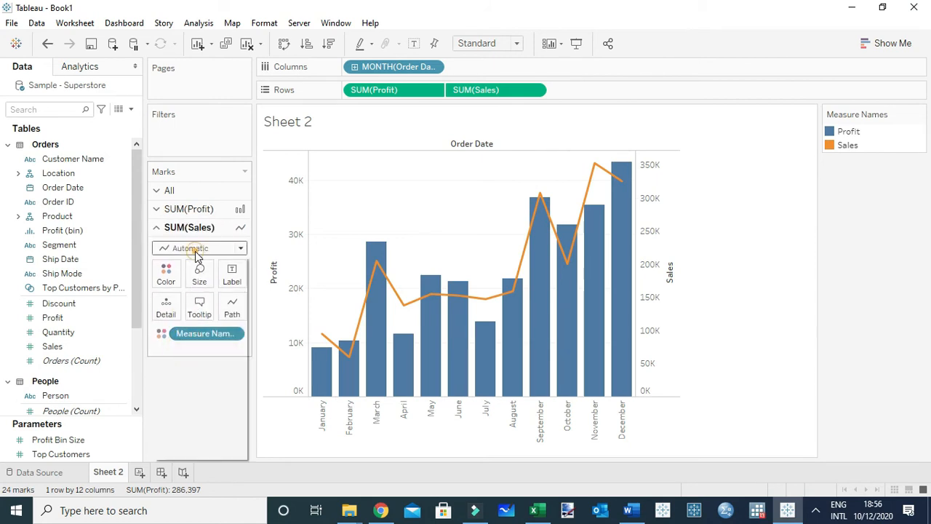
{"action": "left_click", "coordinate": [178, 248]}
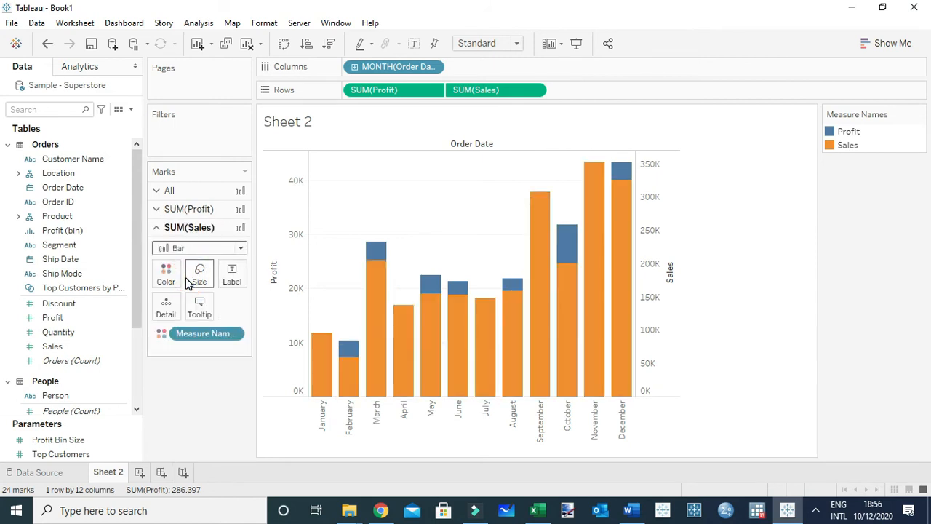
{"action": "mouse_move", "coordinate": [233, 274]}
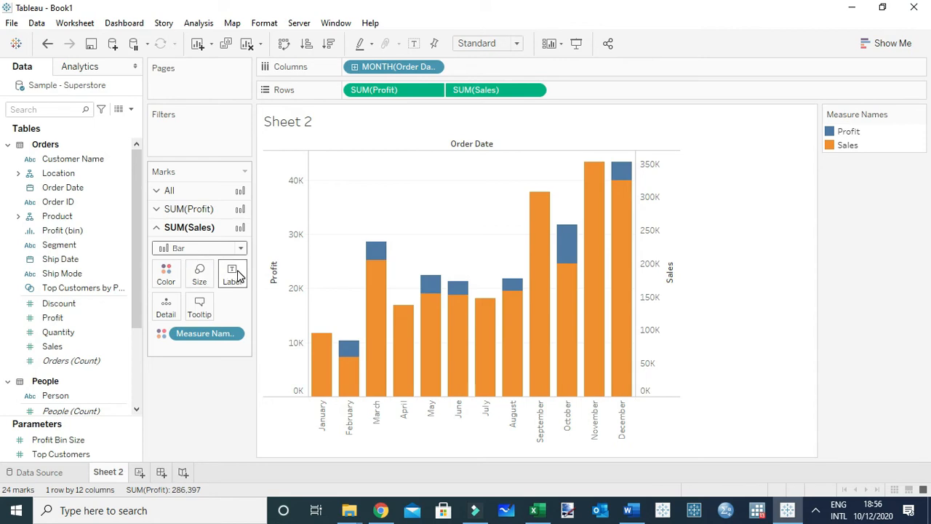
{"action": "mouse_move", "coordinate": [198, 271]}
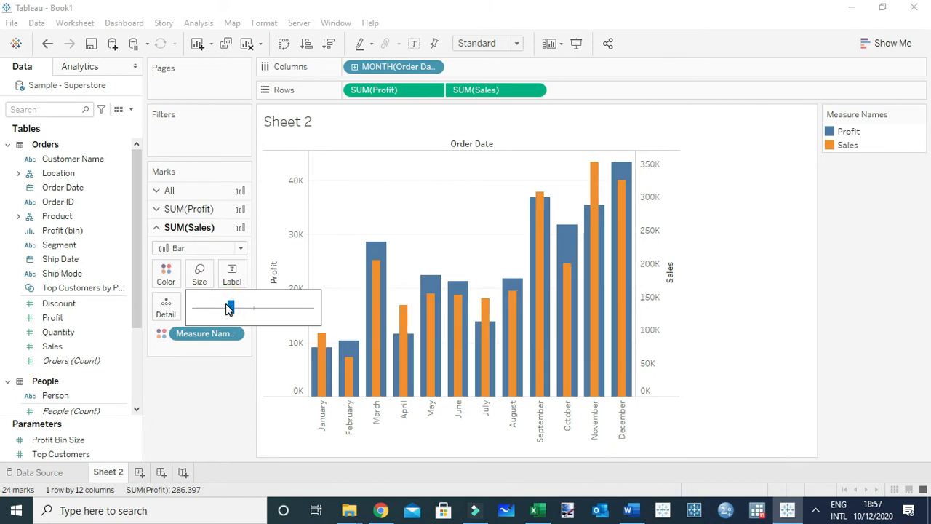
{"action": "mouse_move", "coordinate": [594, 288]}
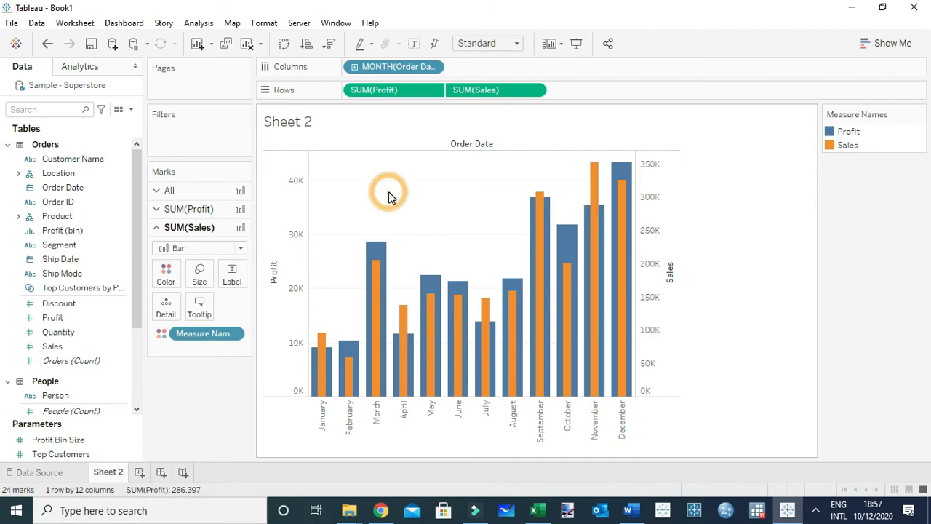
{"action": "mouse_move", "coordinate": [392, 198]}
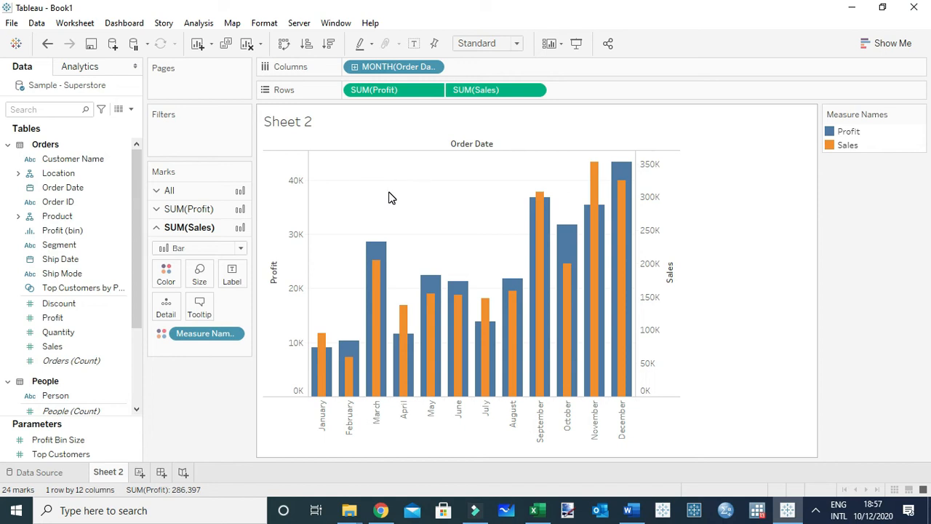
{"action": "mouse_move", "coordinate": [388, 210]}
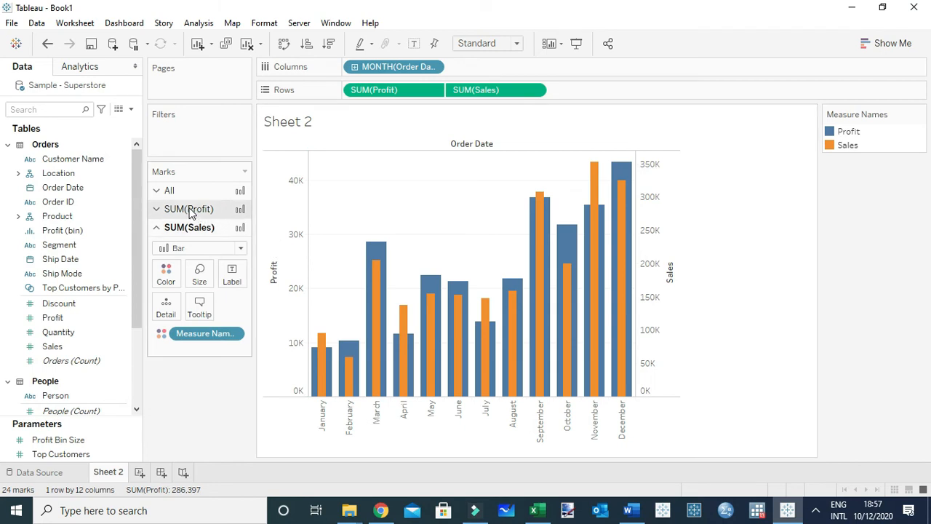
- Keep Profit as bars after trying circles, and show Sales as circles instead
{"action": "left_click", "coordinate": [240, 228]}
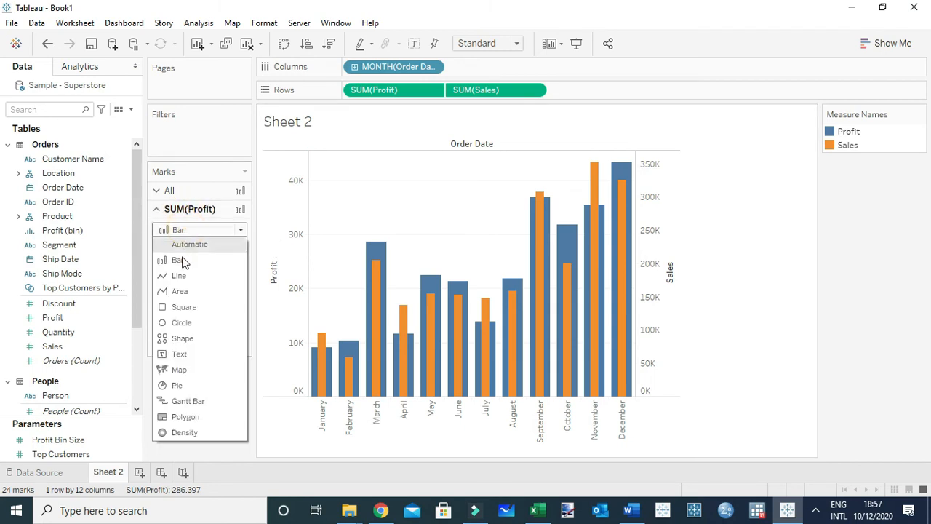
{"action": "left_click", "coordinate": [181, 323]}
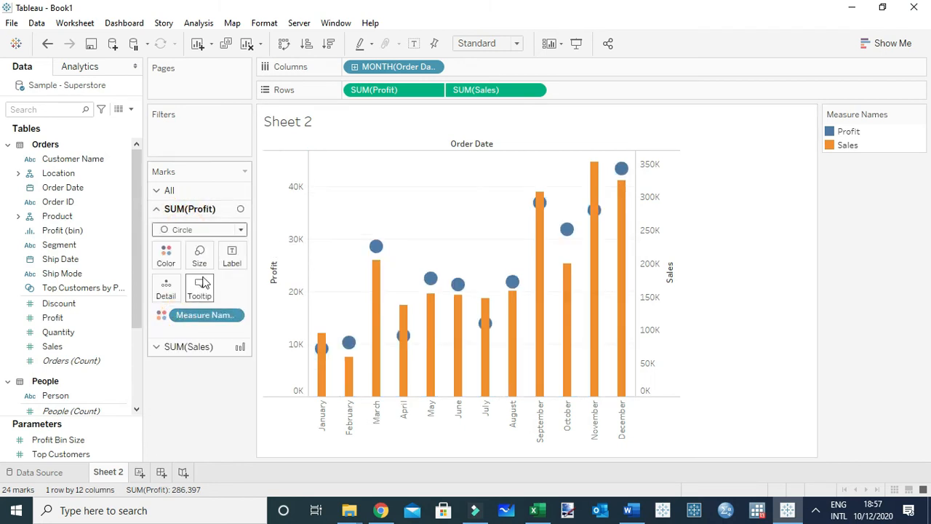
{"action": "mouse_move", "coordinate": [206, 207]}
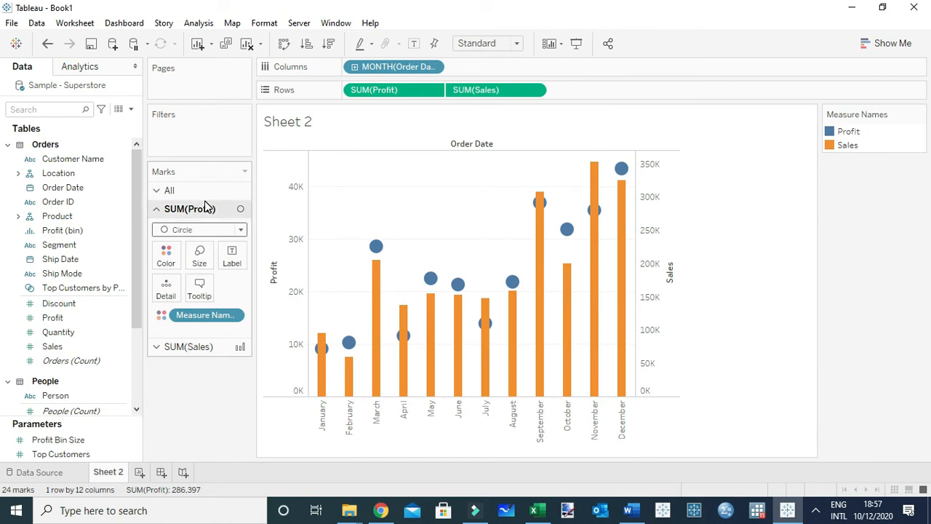
{"action": "left_click", "coordinate": [201, 230]}
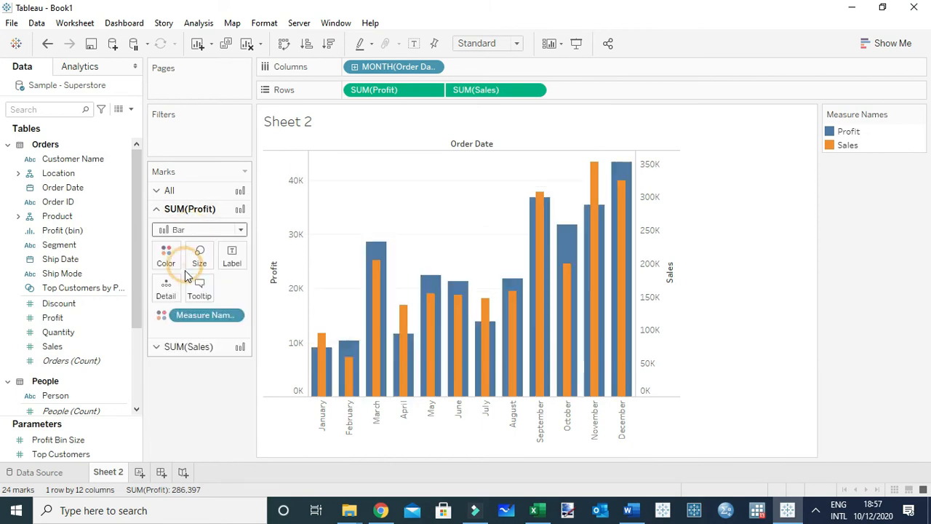
{"action": "left_click", "coordinate": [240, 247]}
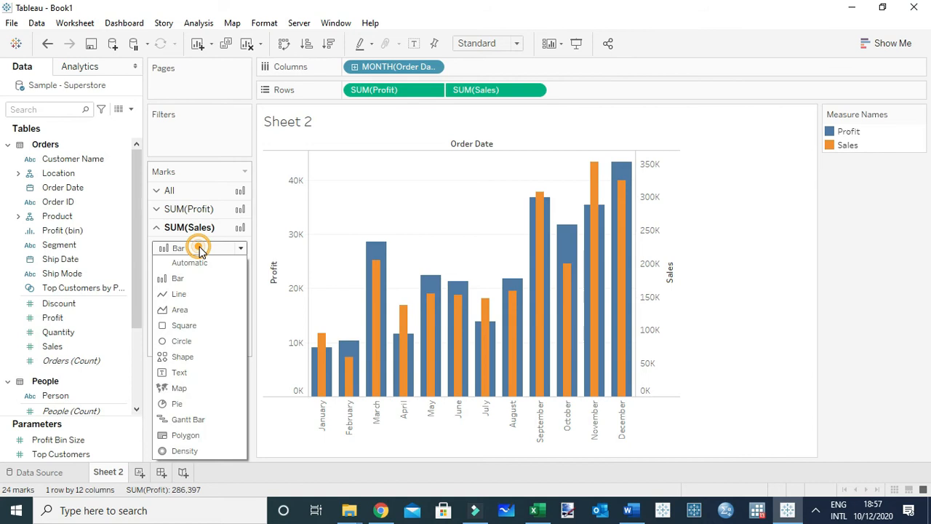
{"action": "left_click", "coordinate": [198, 247]}
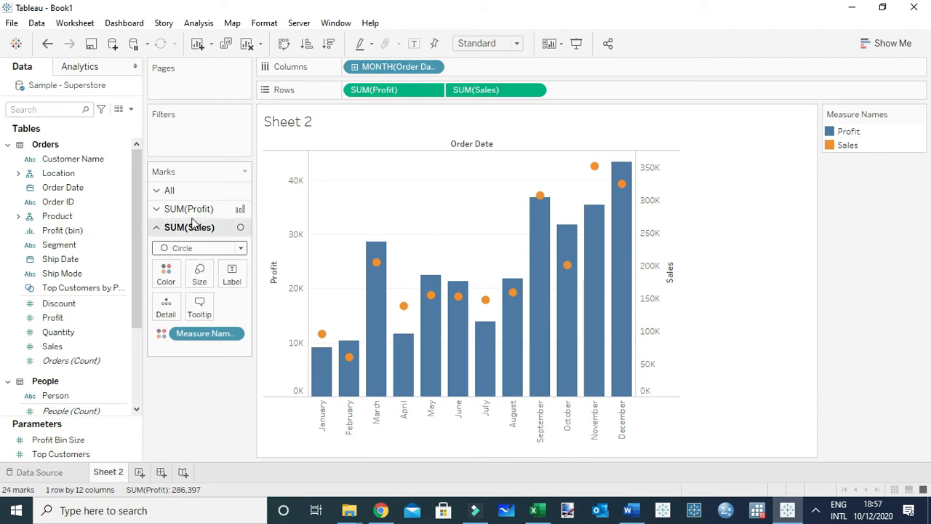
- Shrink the Profit bar size so thin bars sit under the Sales circles
{"action": "left_click", "coordinate": [190, 209]}
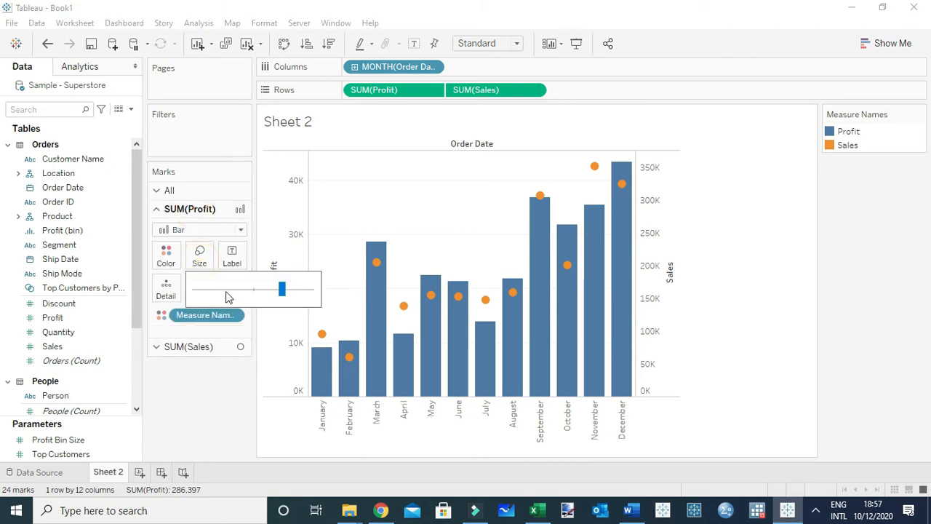
{"action": "left_click_drag", "start_coordinate": [282, 288], "coordinate": [211, 288]}
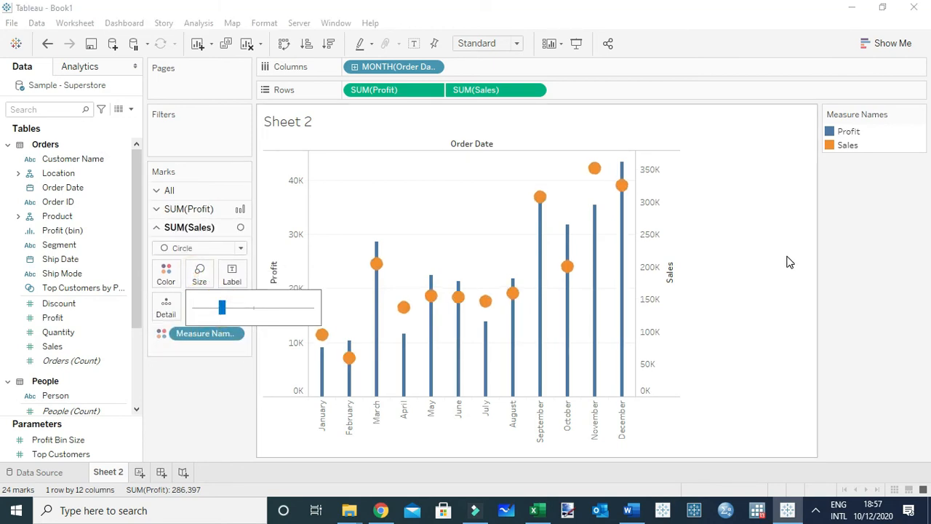
{"action": "mouse_move", "coordinate": [567, 244]}
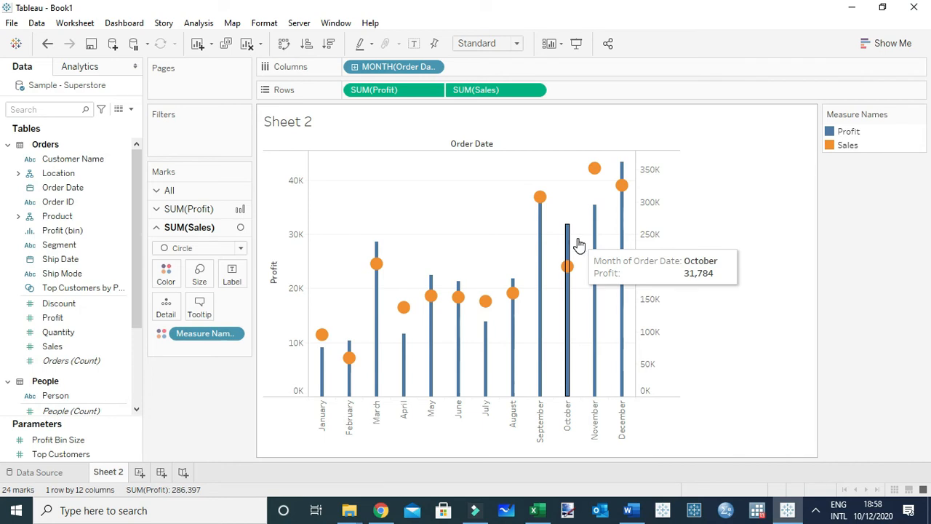
{"action": "mouse_move", "coordinate": [594, 232]}
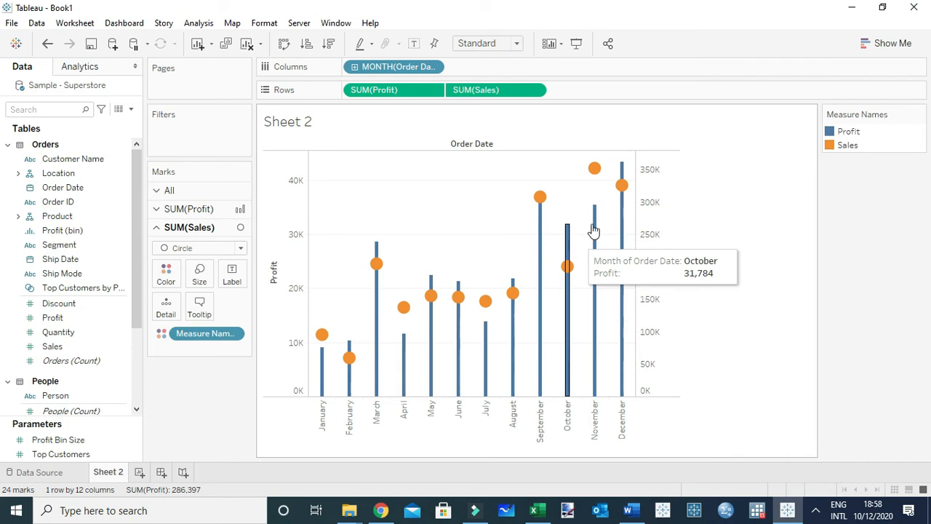
{"action": "mouse_move", "coordinate": [532, 183]}
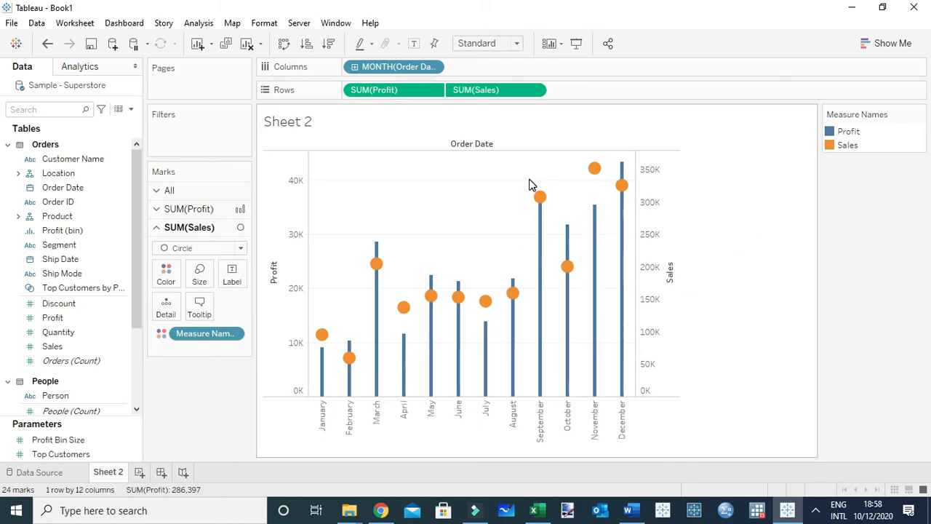